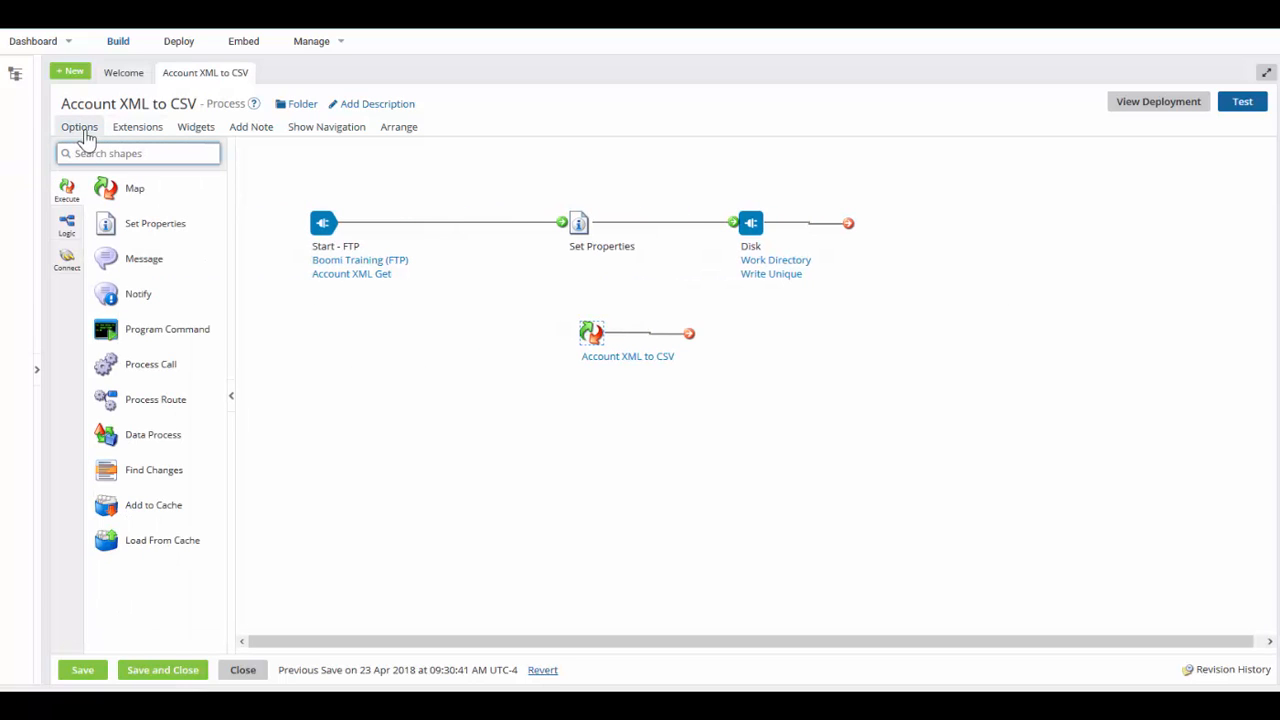
# Find the Branch shape and place it on the canvas, keeping two branches
pyautogui.write('b')
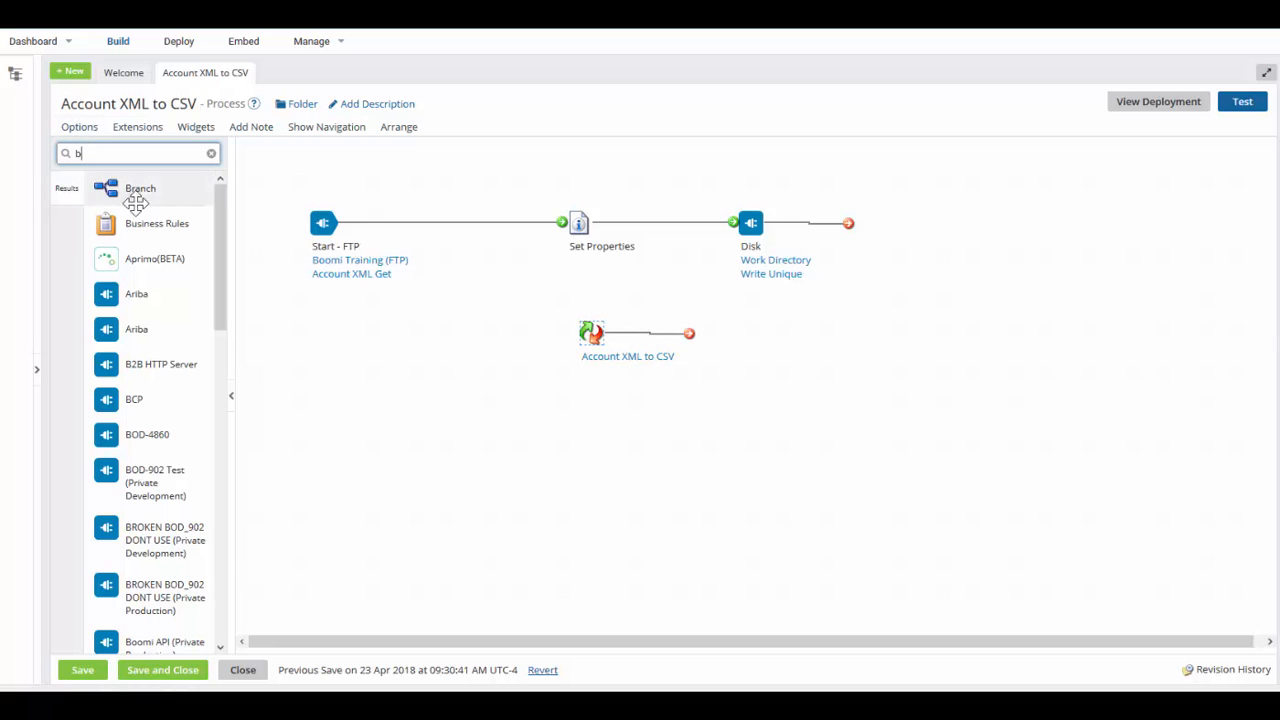
pyautogui.moveTo(140, 188); pyautogui.dragTo(444, 271)
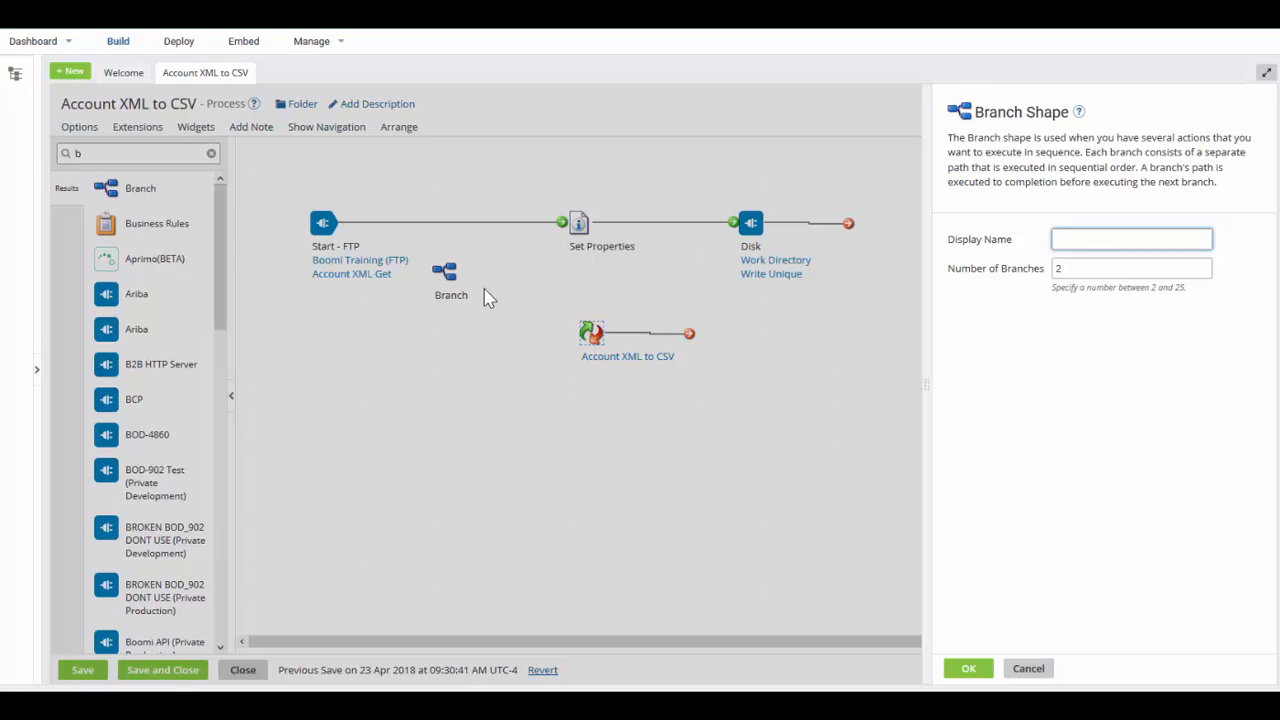
pyautogui.moveTo(483, 293)
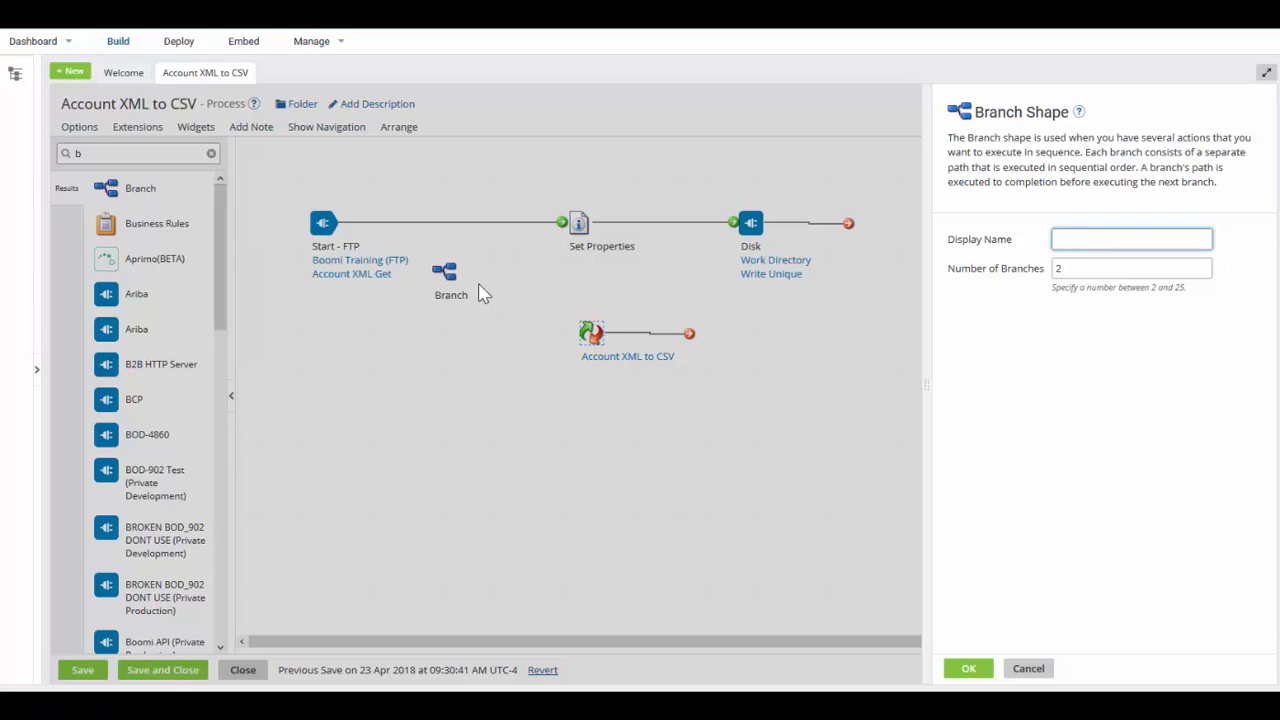
pyautogui.click(1131, 239)
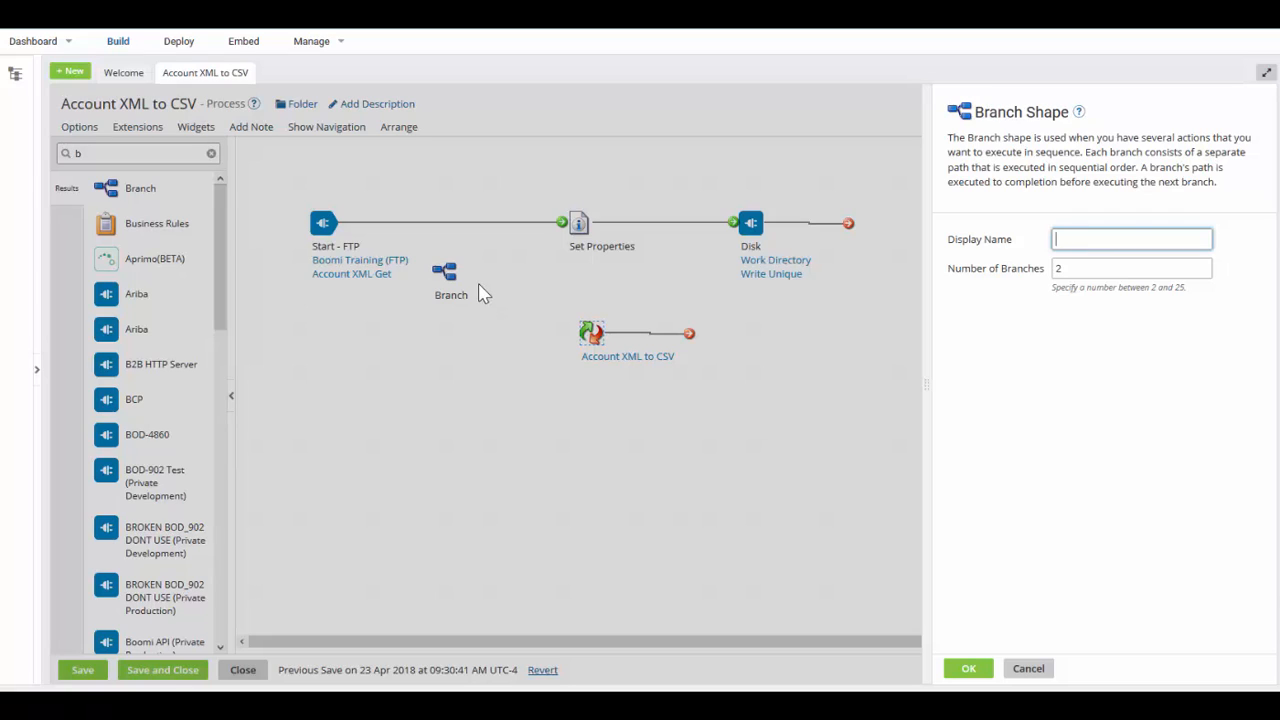
pyautogui.moveTo(478, 285)
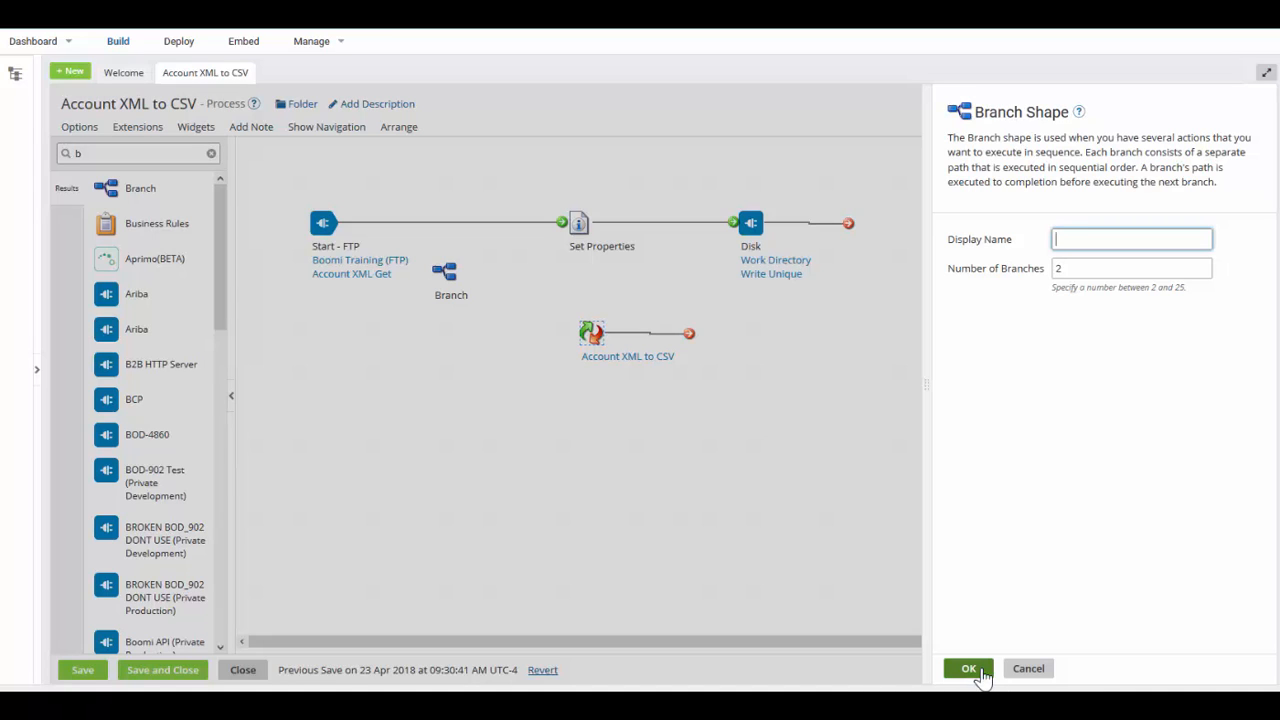
# Confirm the two-path Branch and insert it on the connector after the FTP start
pyautogui.click(968, 668)
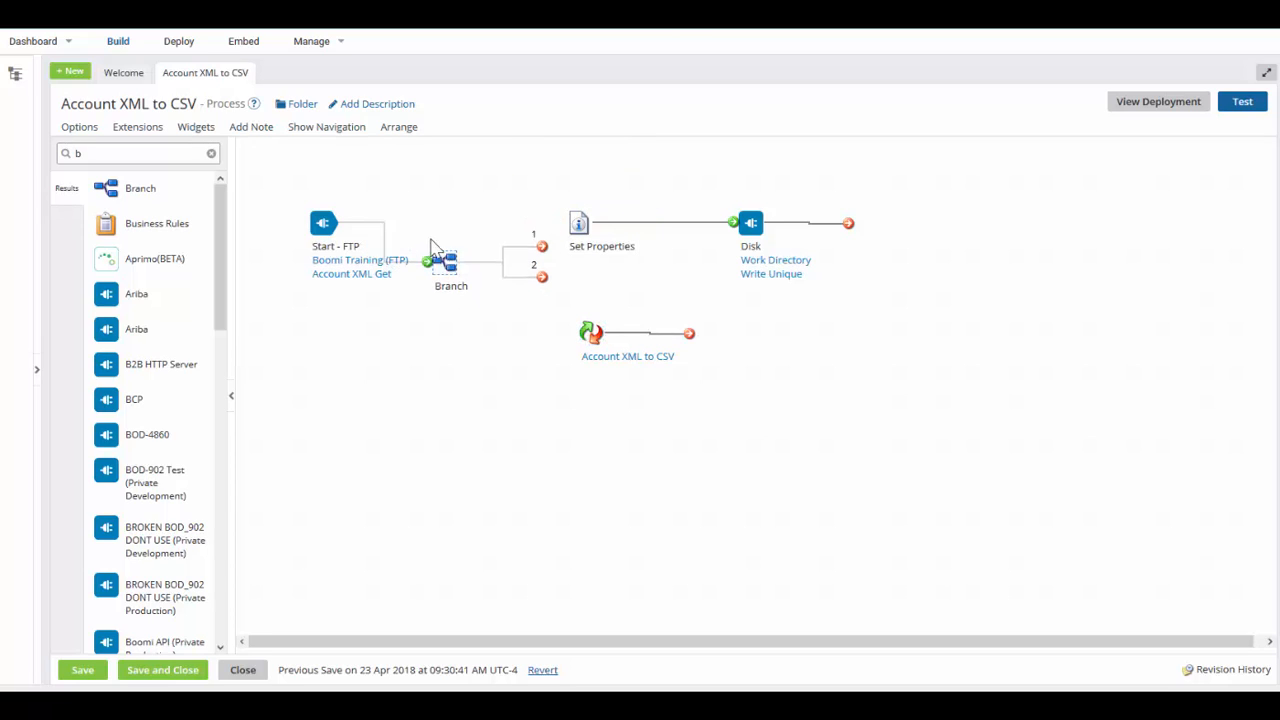
pyautogui.moveTo(450, 260); pyautogui.dragTo(438, 222)
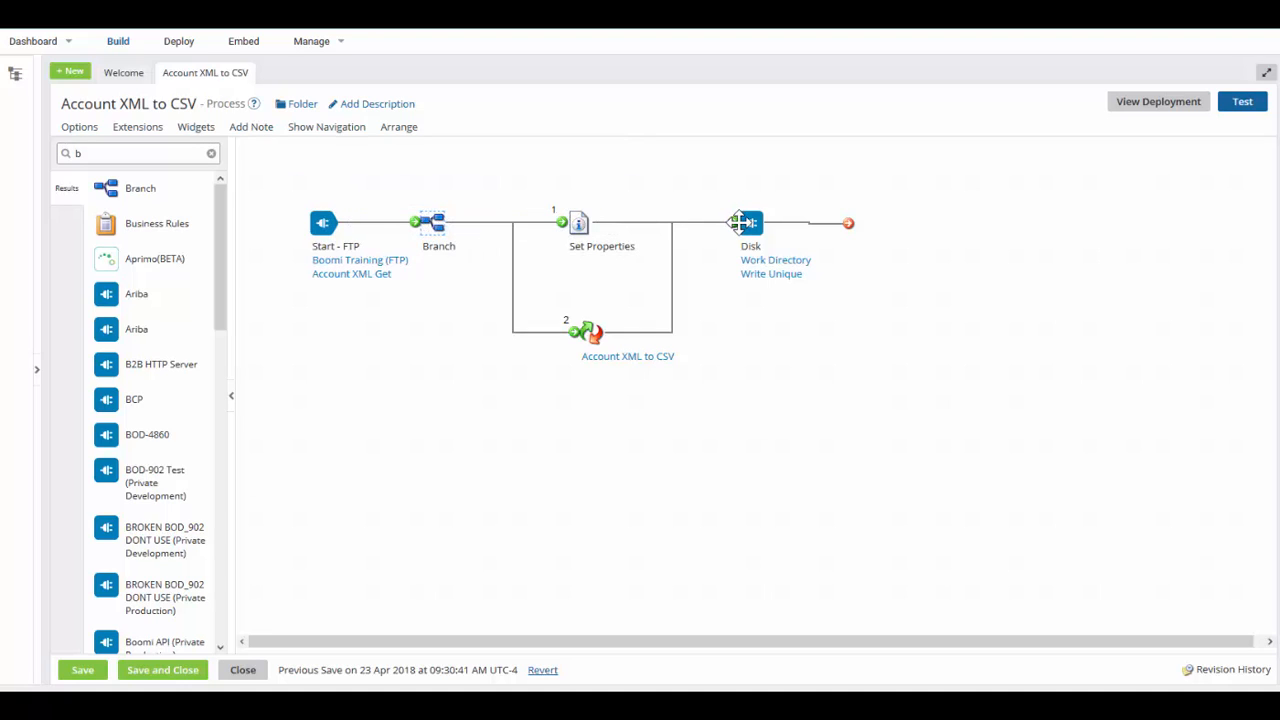
pyautogui.moveTo(533, 357)
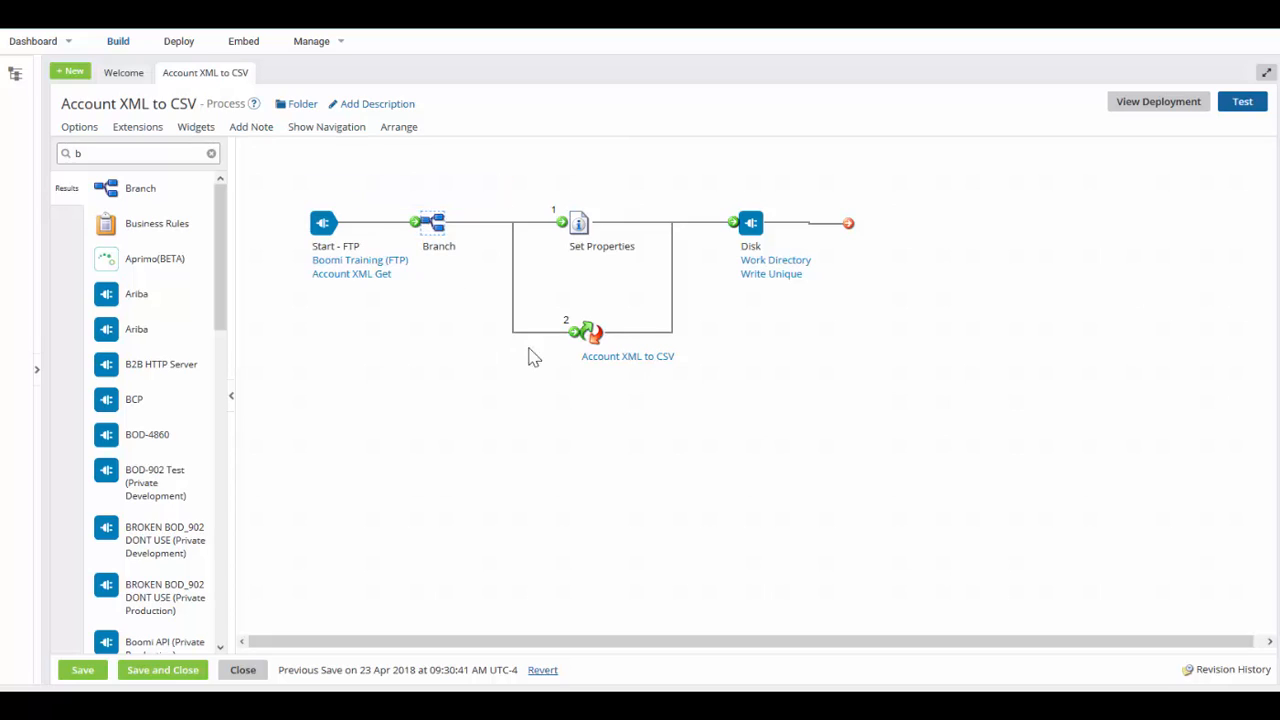
pyautogui.moveTo(700, 240)
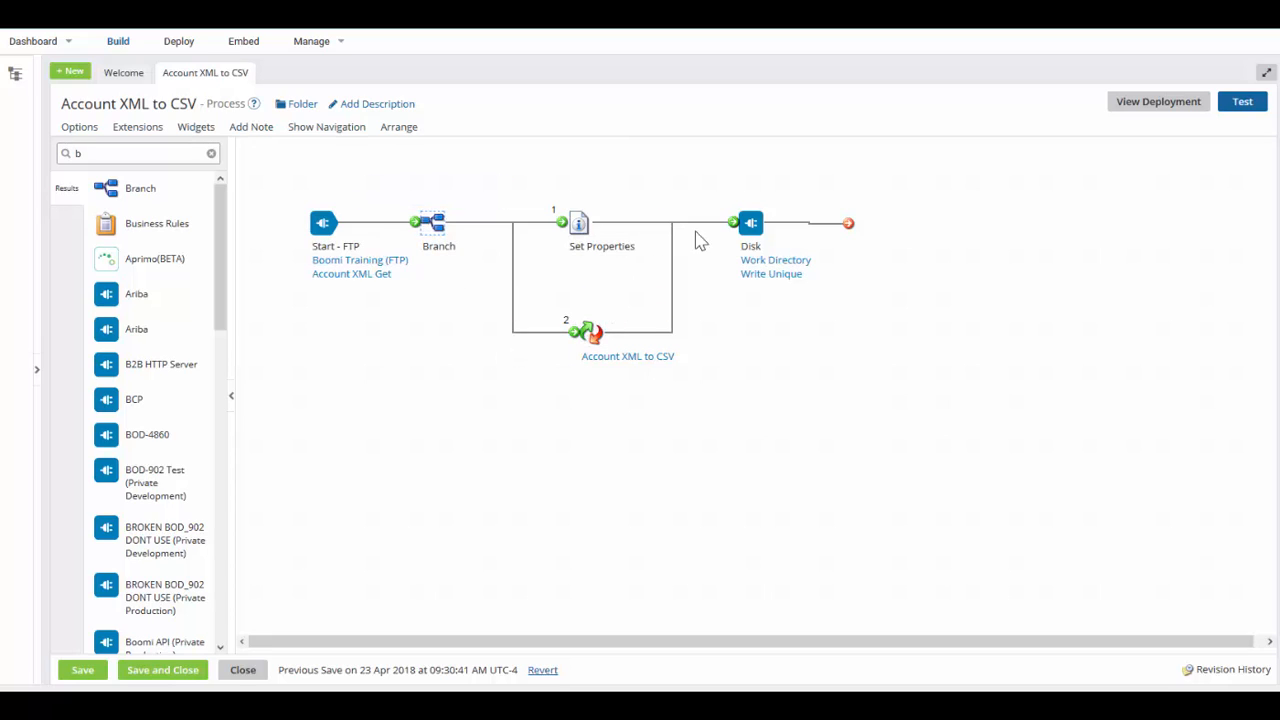
pyautogui.moveTo(725, 243)
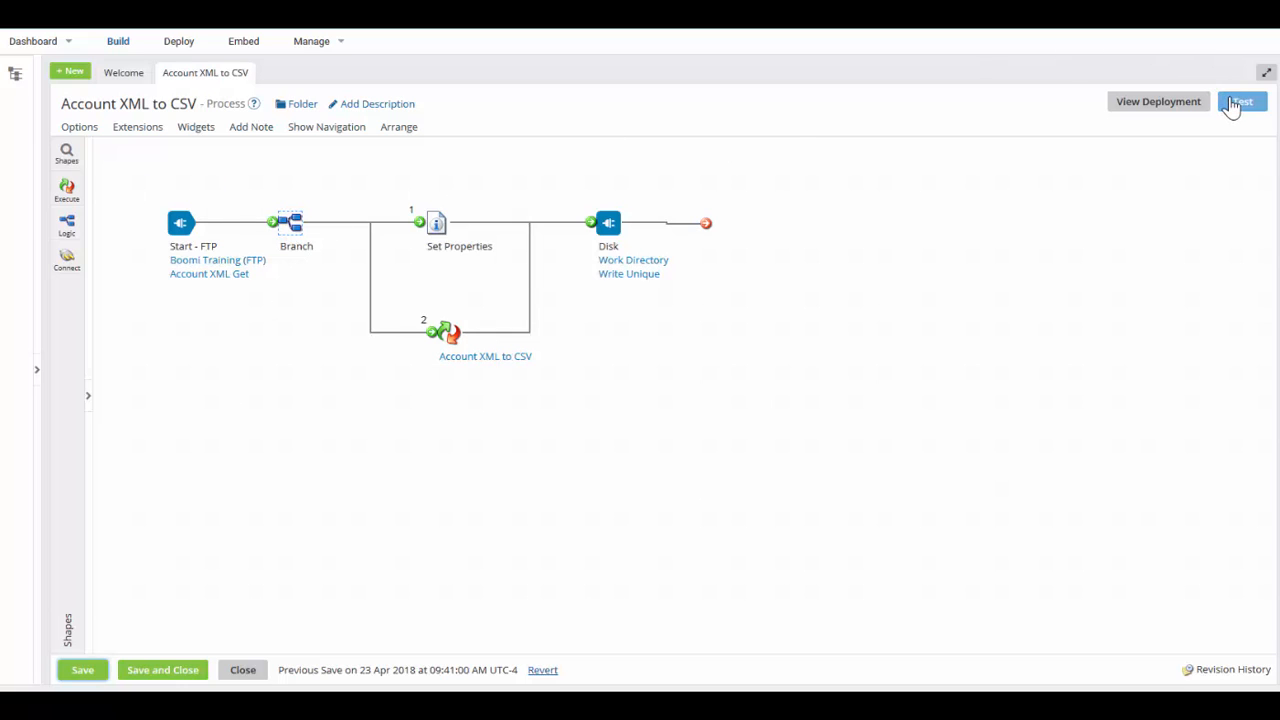
# Run a test of the Account XML to CSV process on Test Atom Cloud
pyautogui.click(1241, 101)
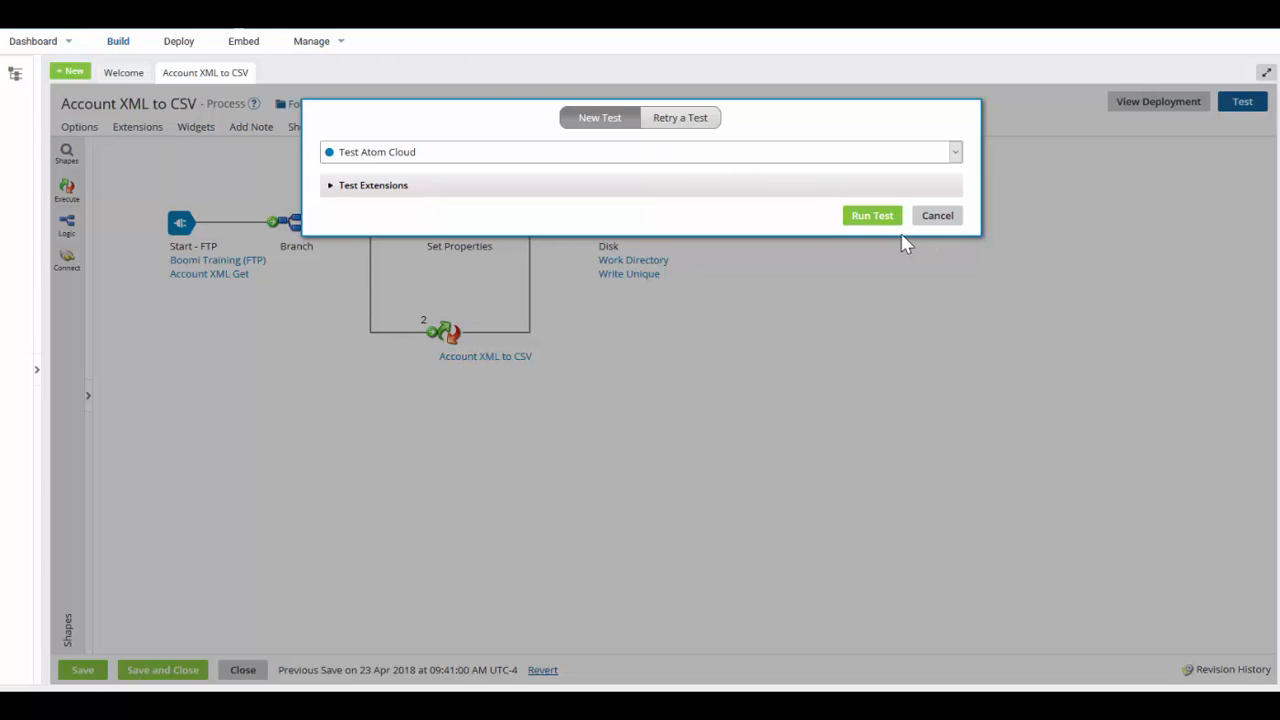
pyautogui.click(871, 215)
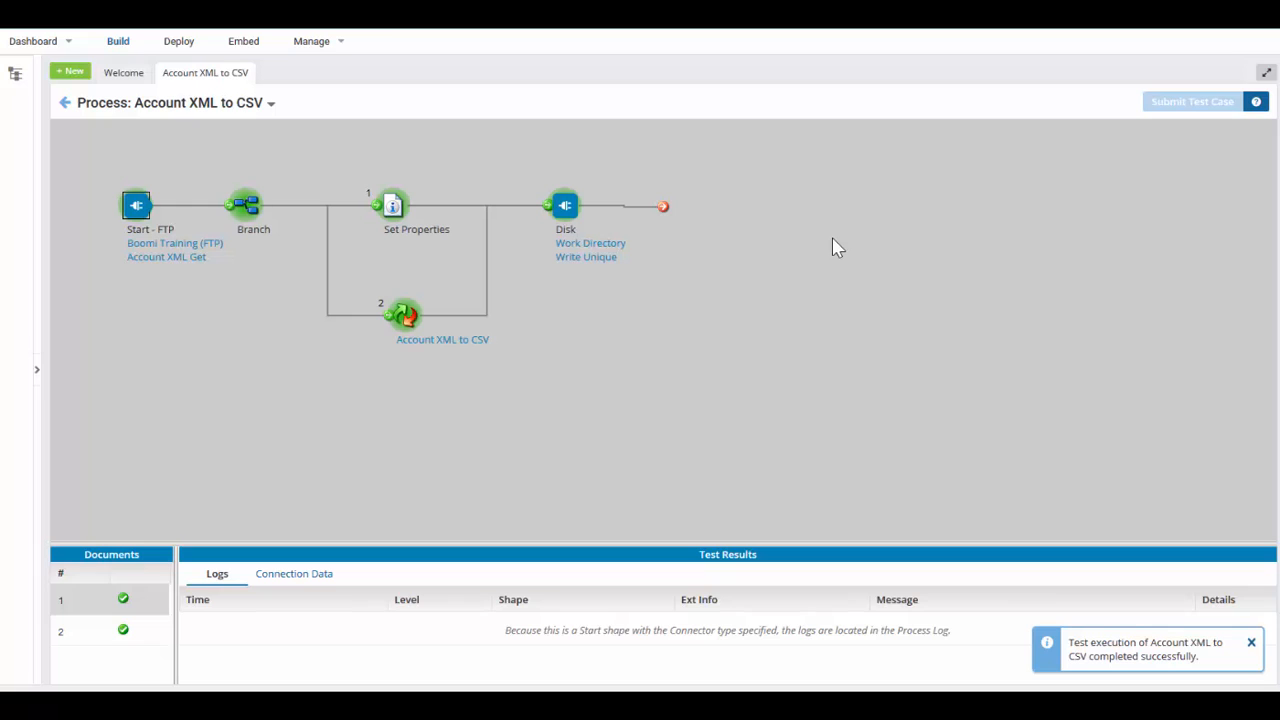
pyautogui.moveTo(150, 235)
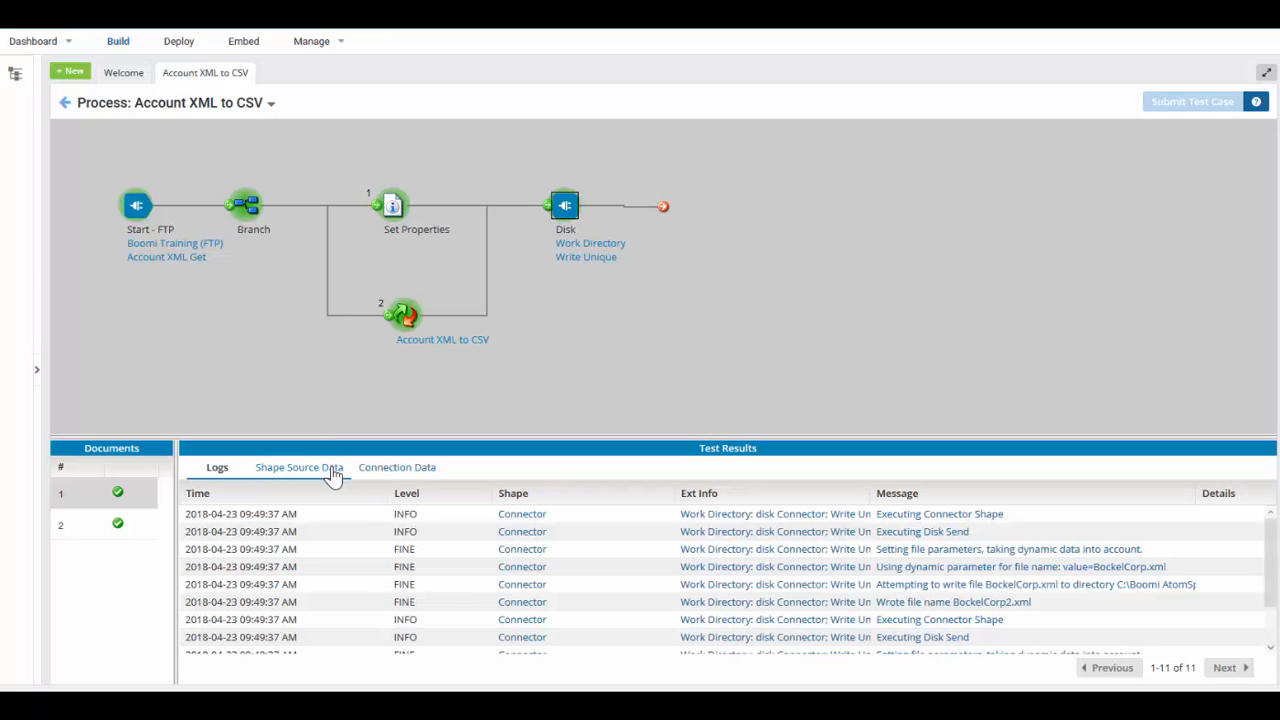
# Show document 1's Connection Data with BockelCorp2.xml and 1524491377144.dat
pyautogui.click(397, 467)
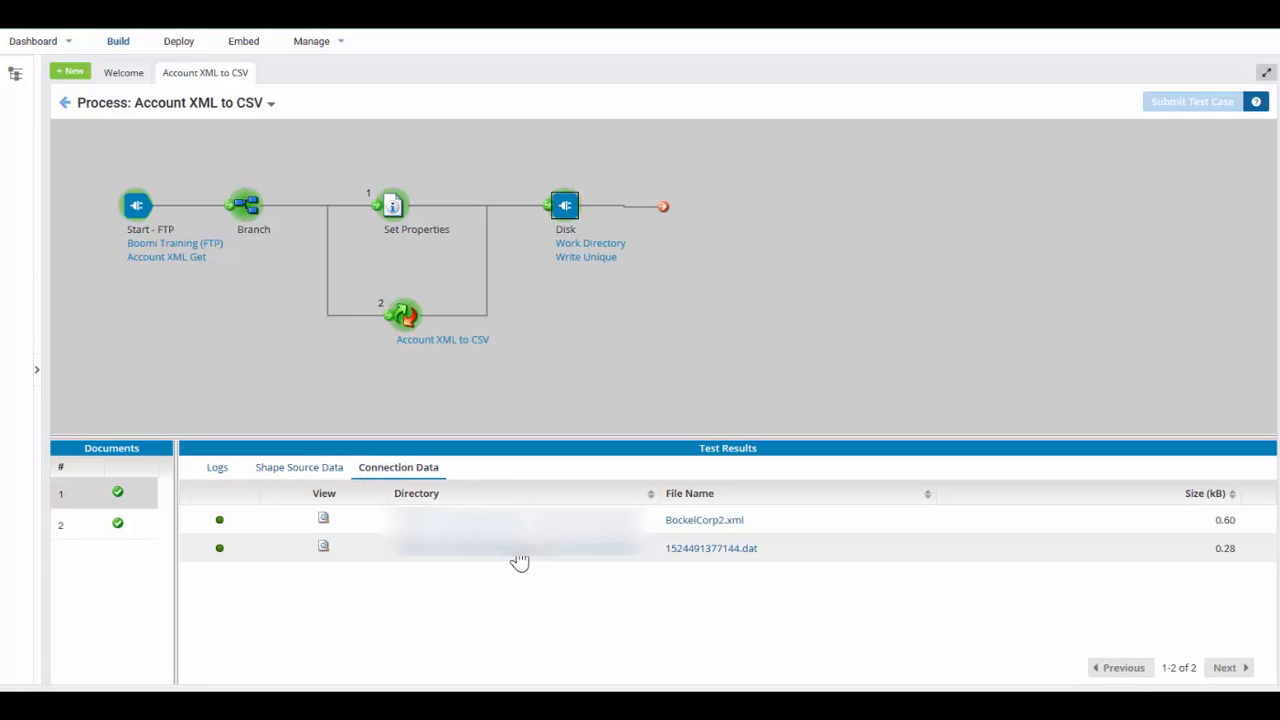
pyautogui.moveTo(704, 519)
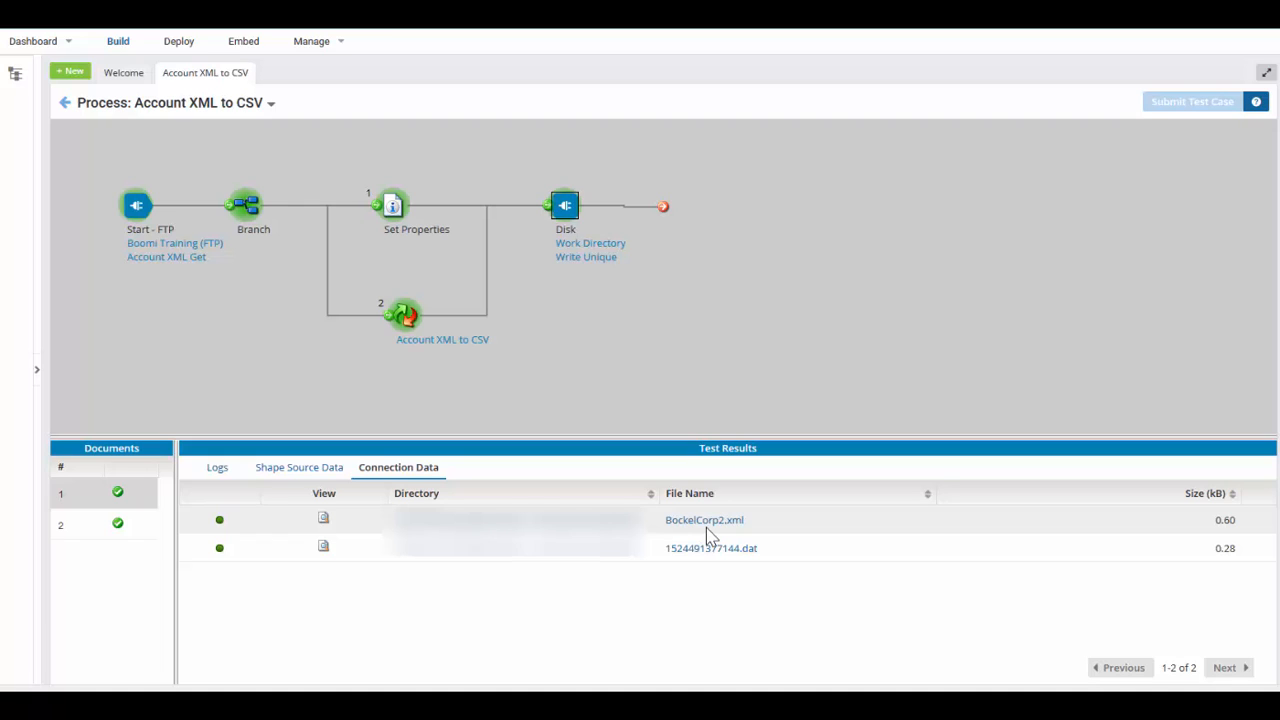
pyautogui.moveTo(345, 525)
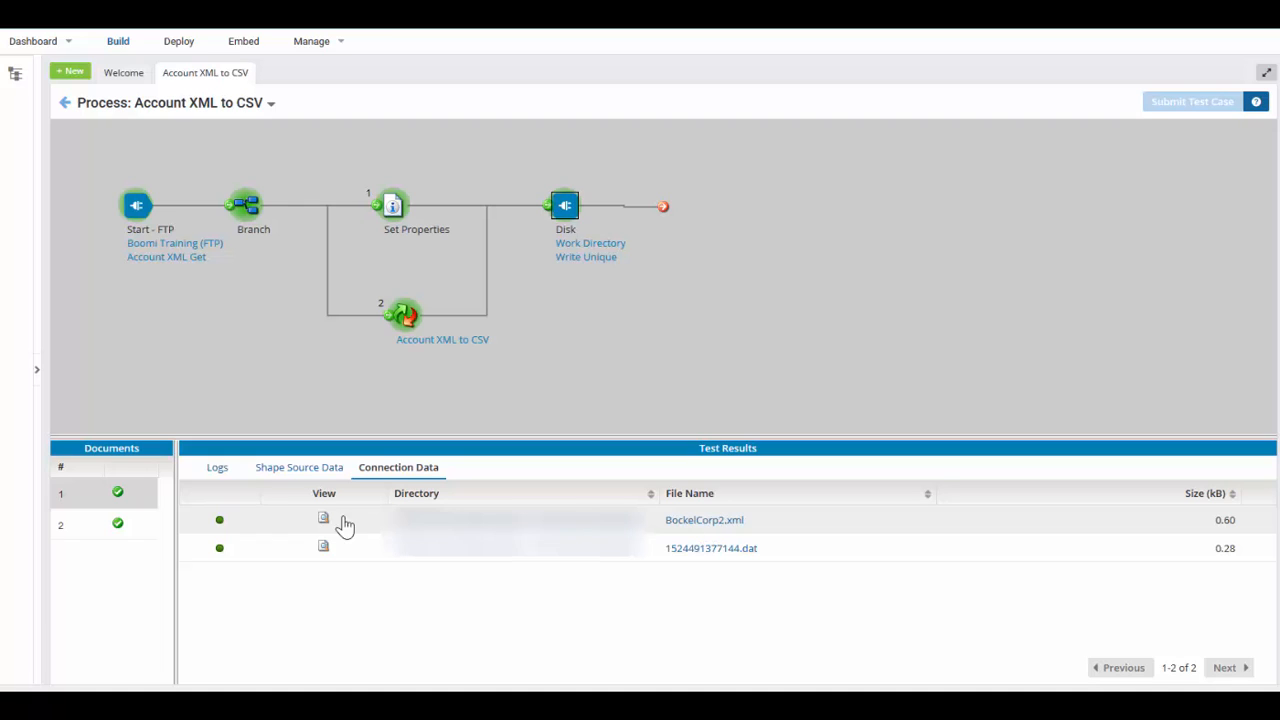
# Preview BockelCorp2.xml and its CSV output, then select document 2's written files
pyautogui.click(323, 519)
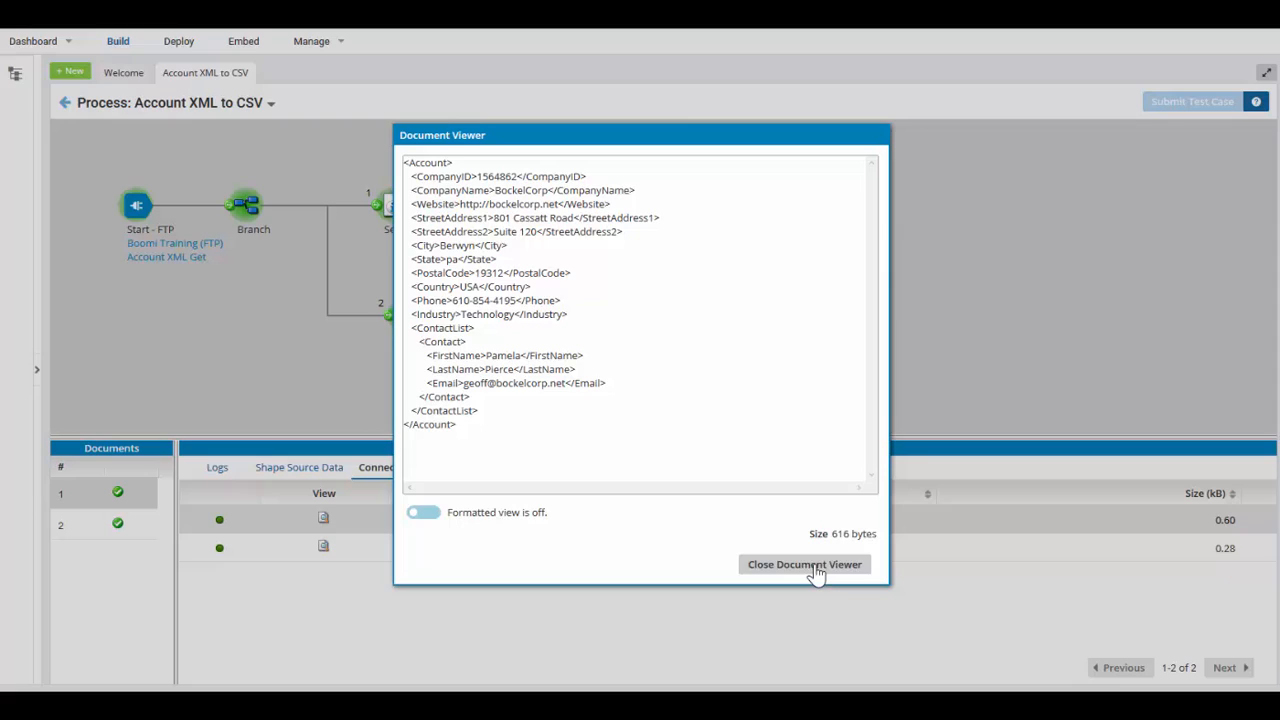
pyautogui.click(805, 564)
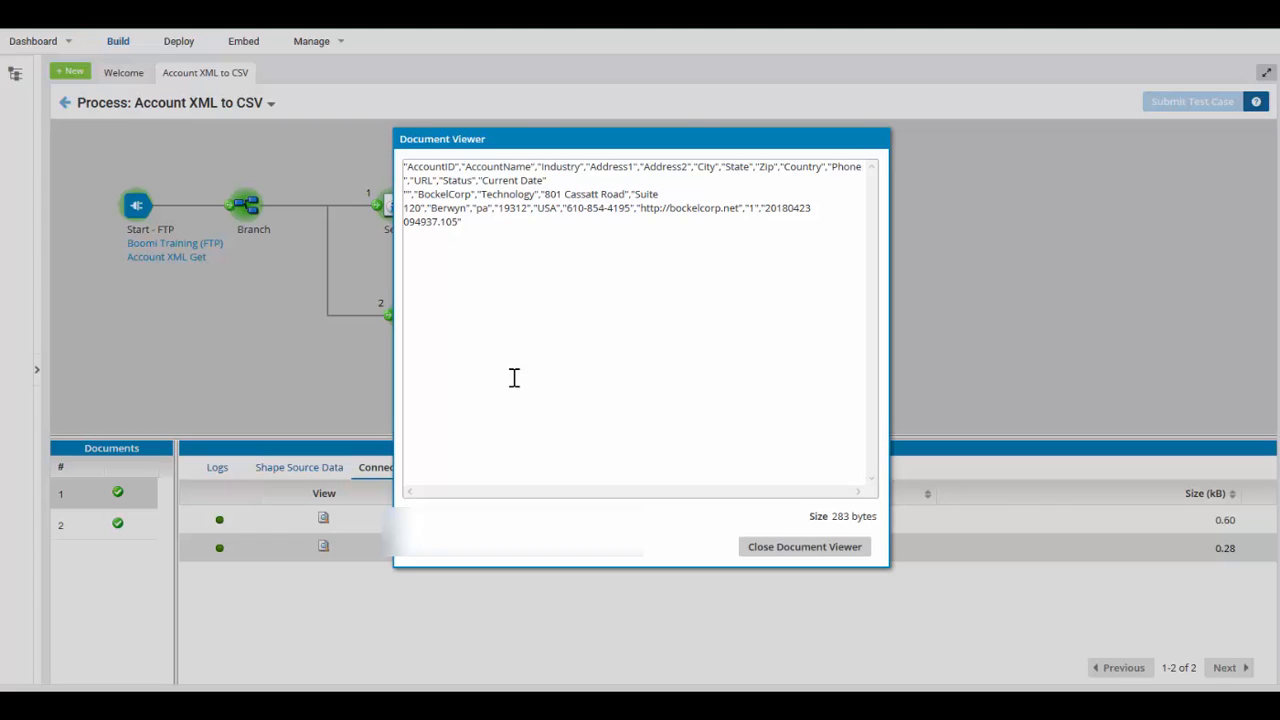
pyautogui.click(804, 546)
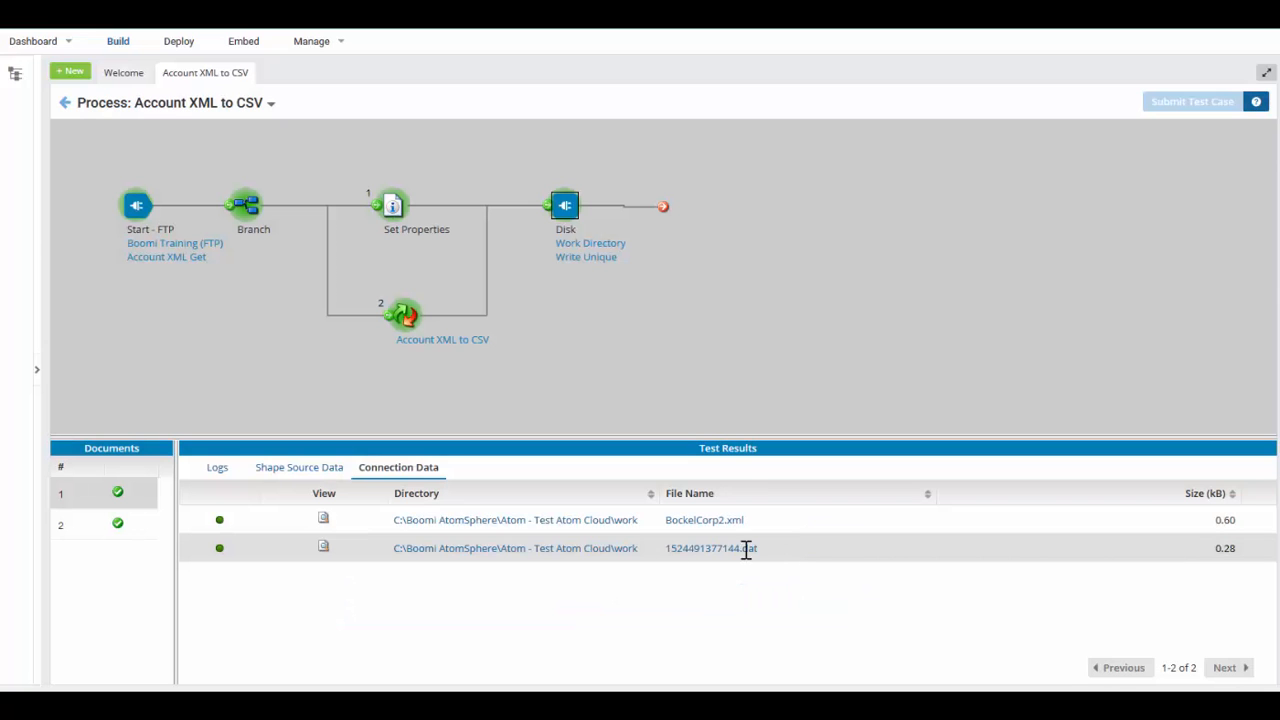
pyautogui.click(117, 524)
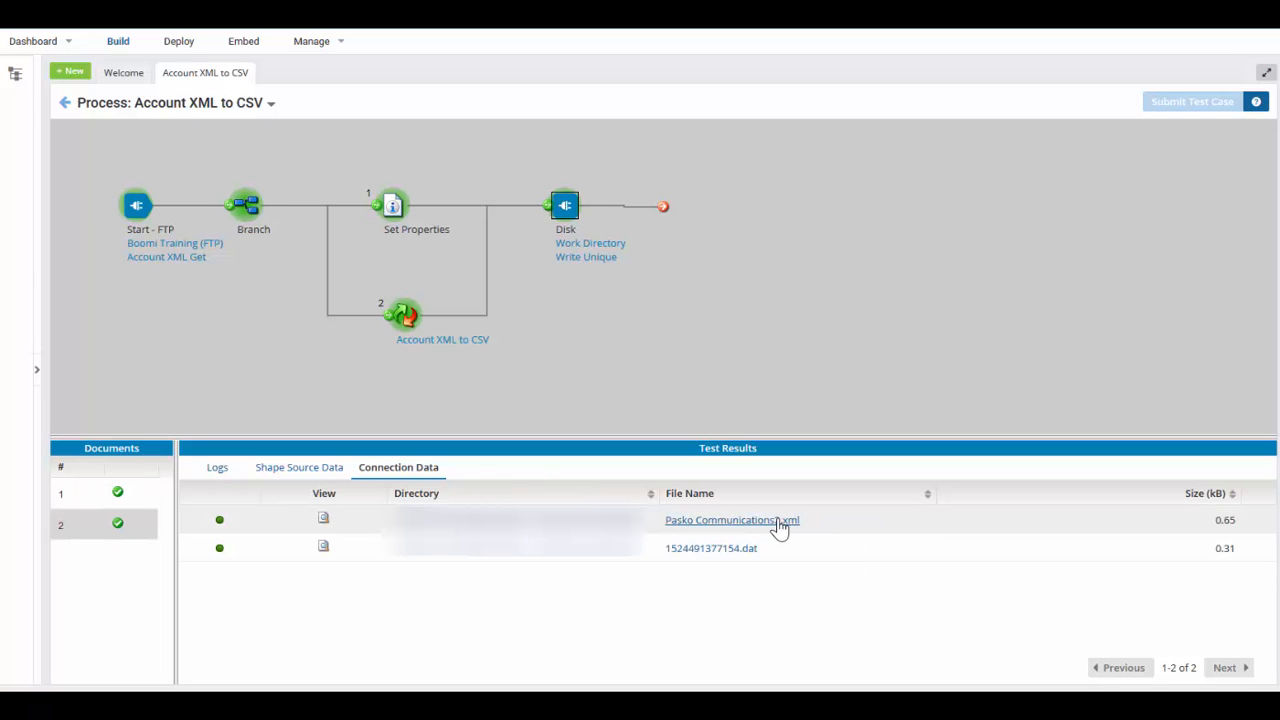
# Check the Pasko Communications2.xml file name and contents, then open the 1524491377154.dat CSV output
pyautogui.click(731, 519)
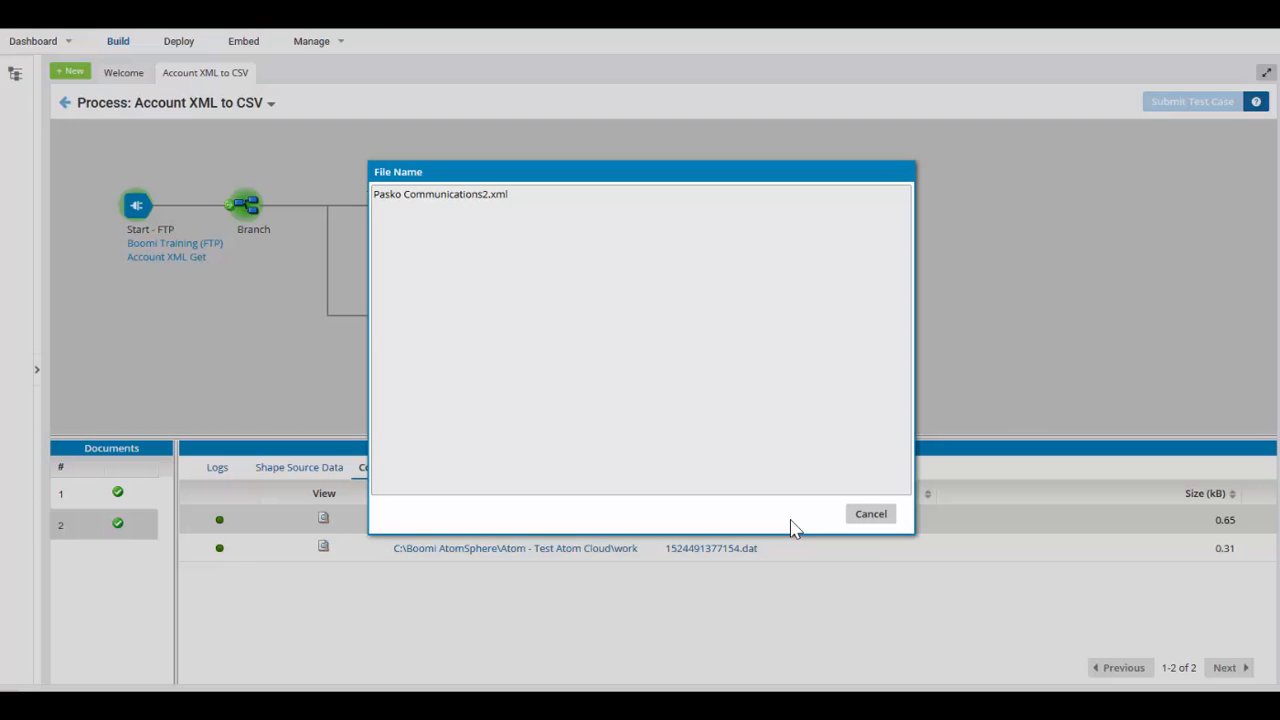
pyautogui.click(870, 513)
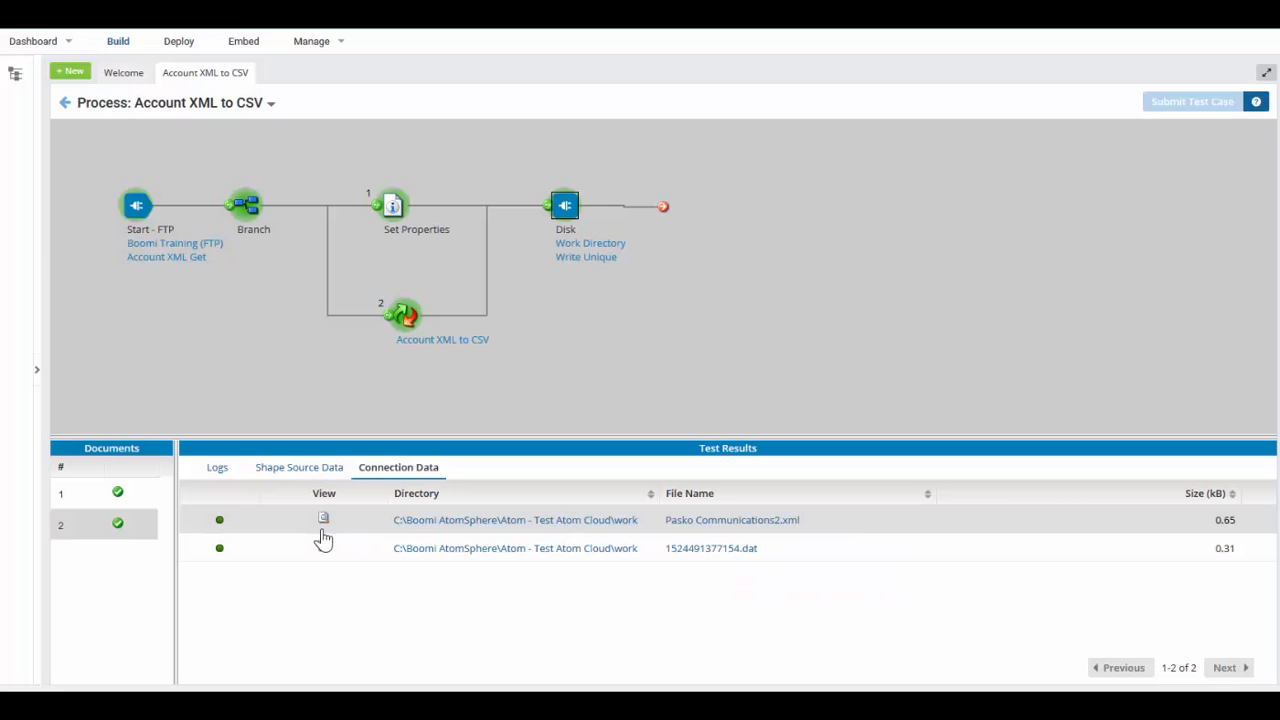
pyautogui.click(323, 518)
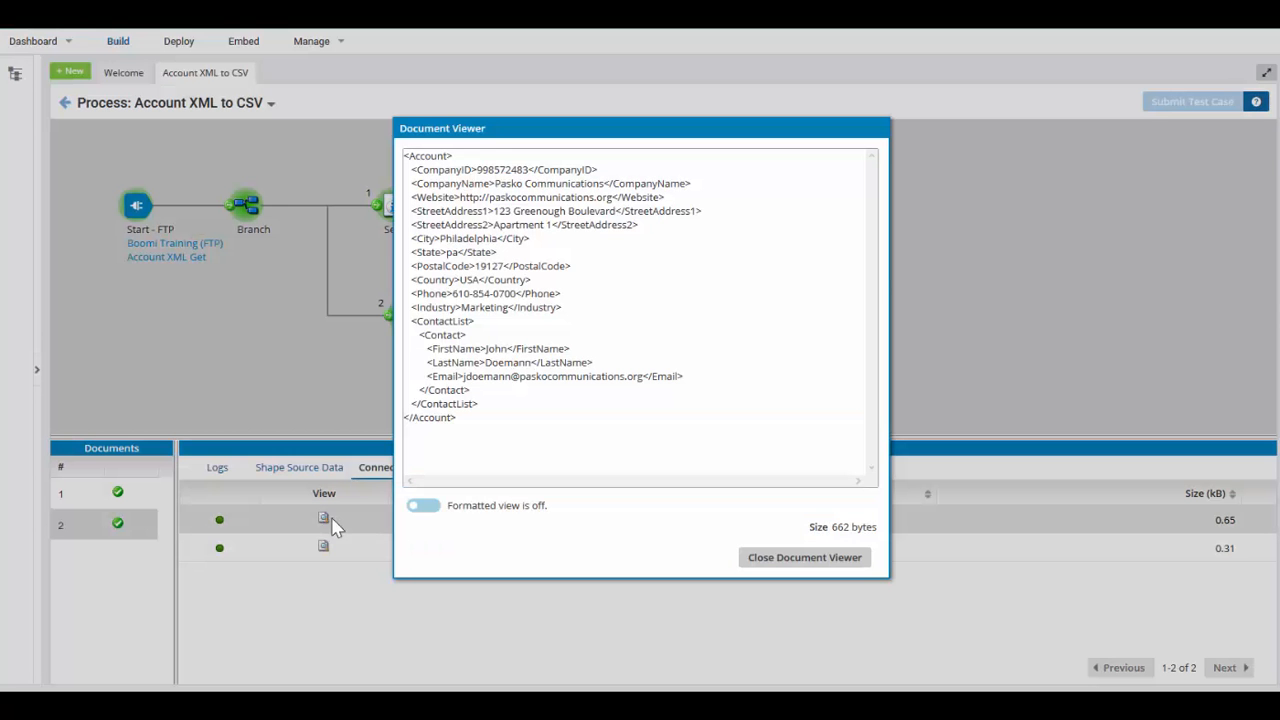
pyautogui.click(804, 557)
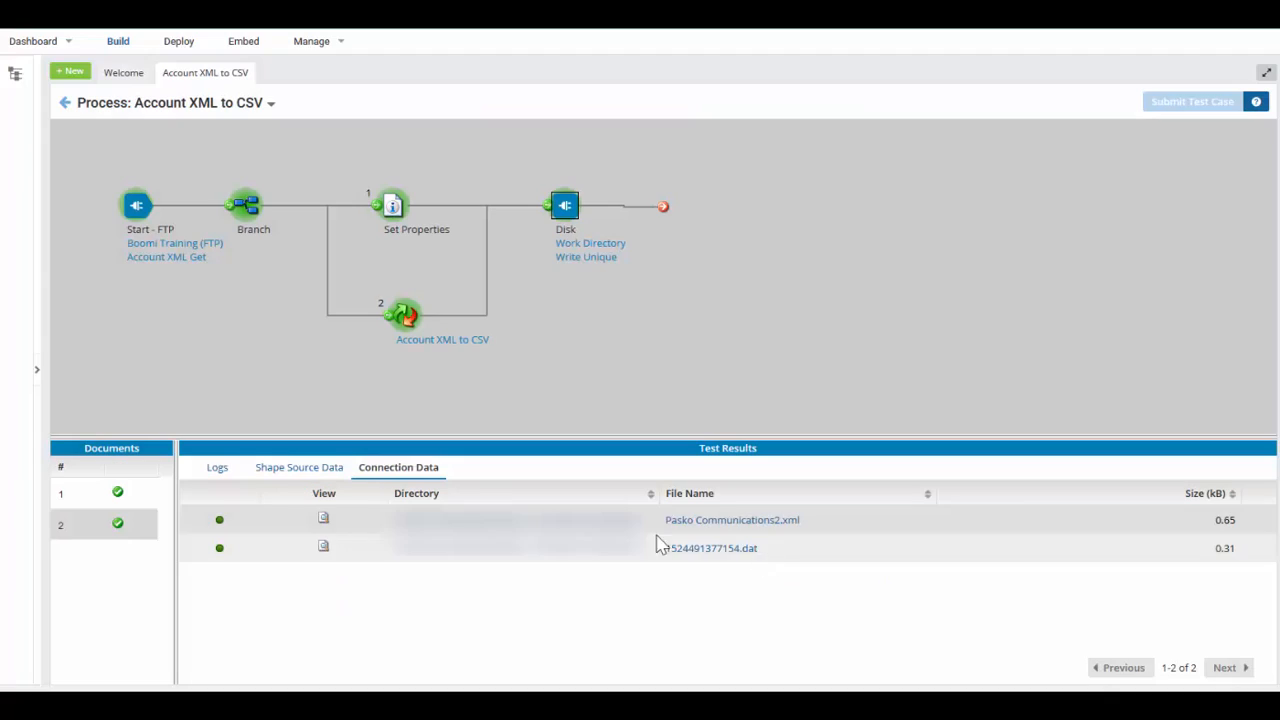
pyautogui.click(323, 547)
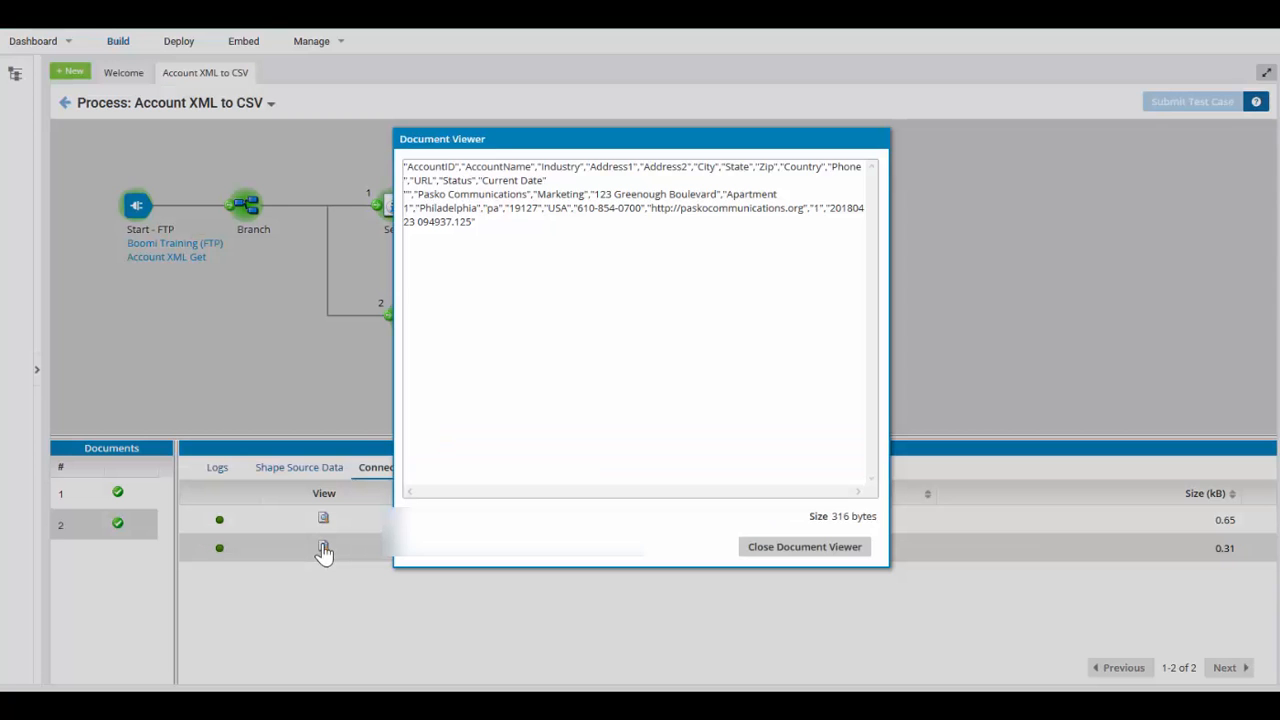